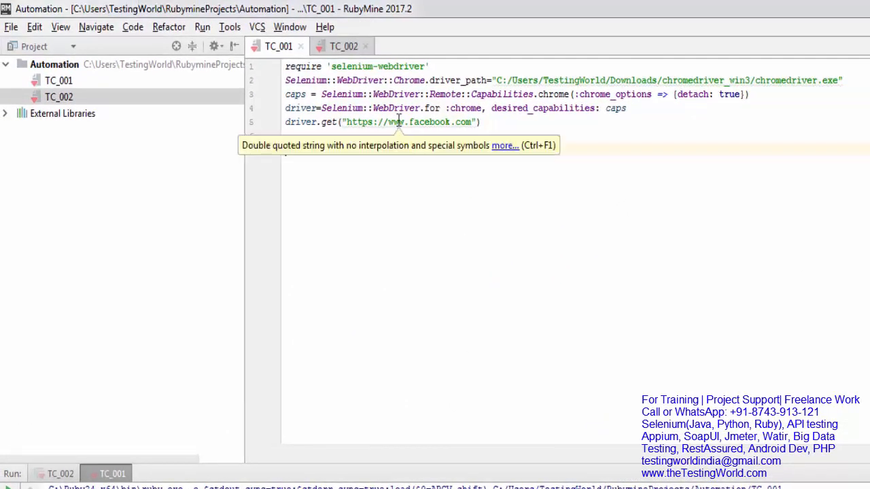
mouse_move(455, 131)
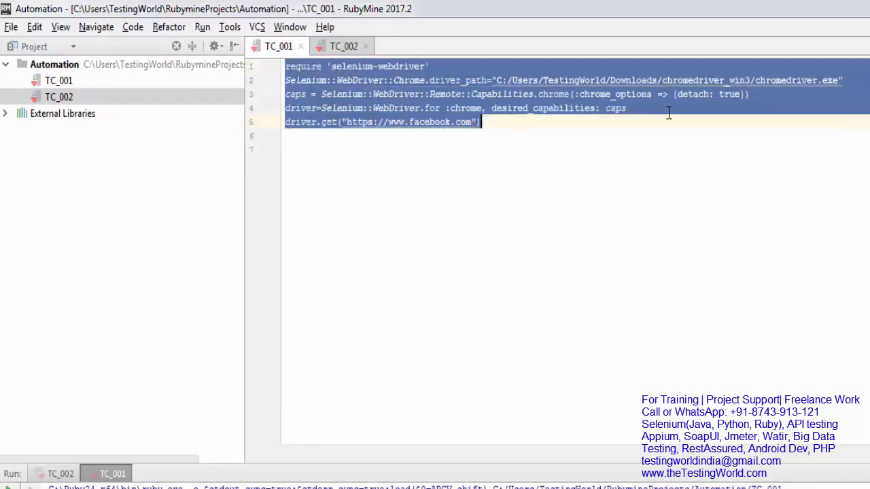
- Add the comment '# This is for Enter URL' above the driver.get line
left_click(285, 135)
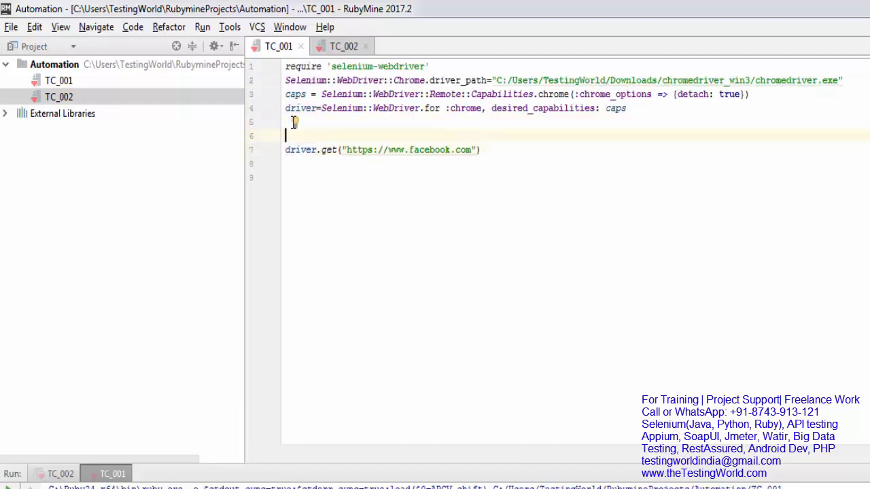
type("# This")
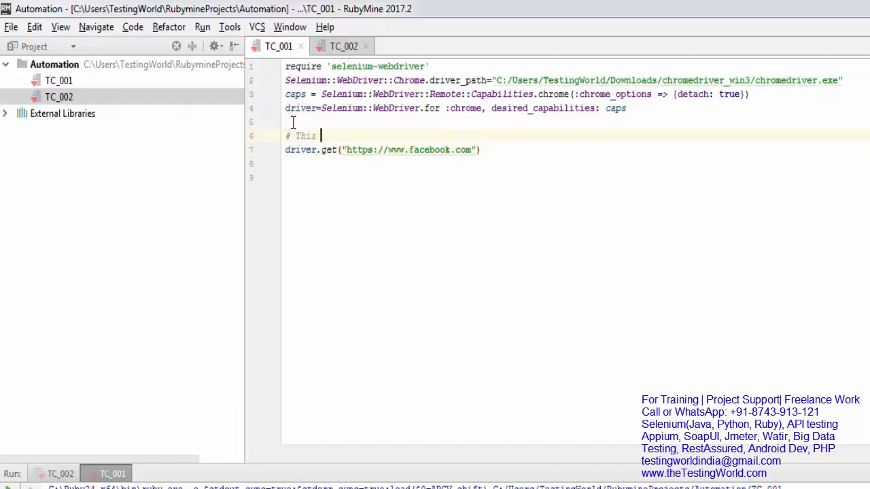
type("is for Enter")
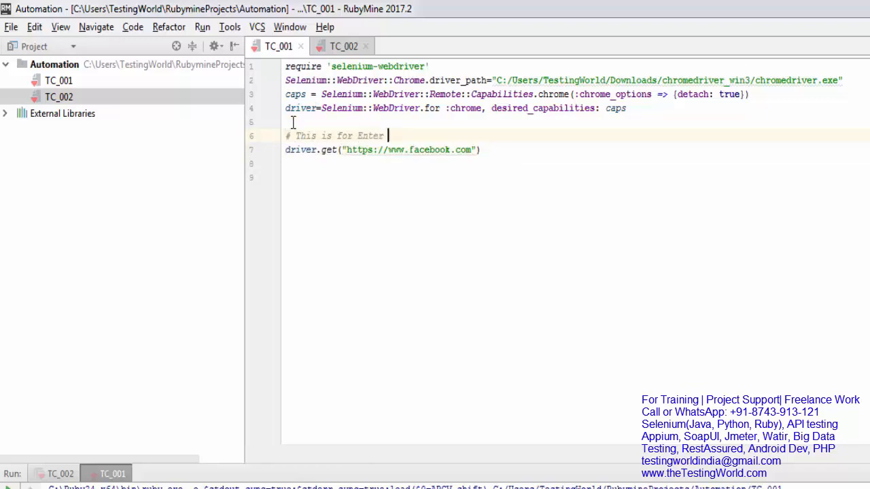
type("URL")
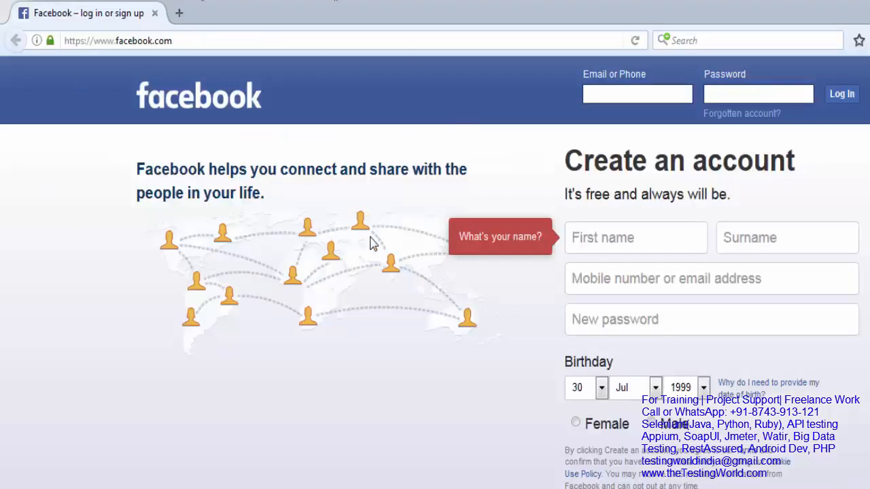
mouse_move(454, 241)
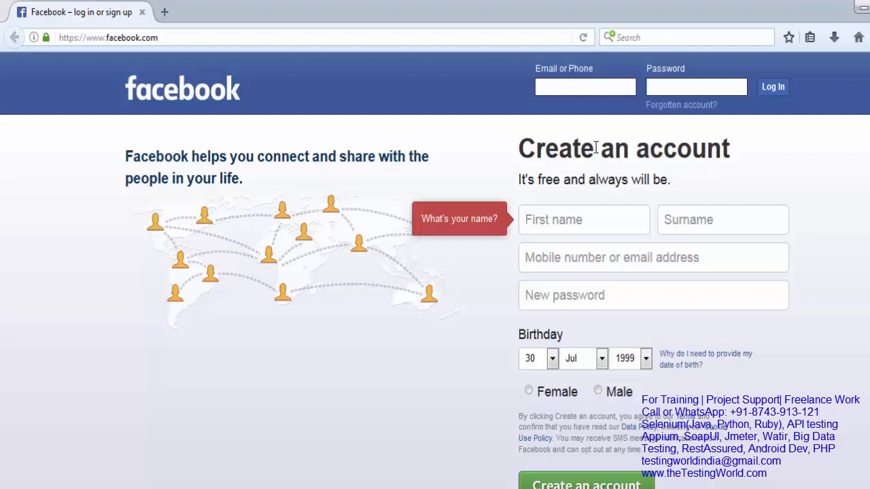
- Inspect Facebook's Email or Phone field in Firefox's Developer Tools Inspector
left_click(584, 219)
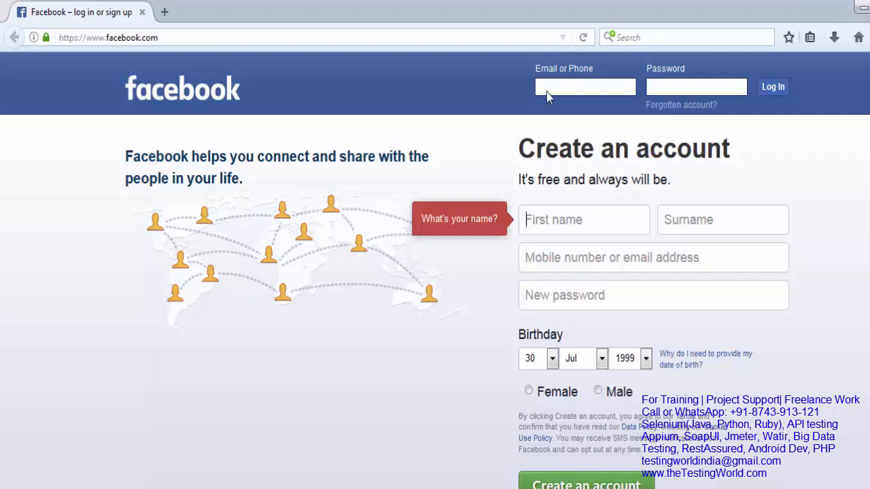
left_click(583, 220)
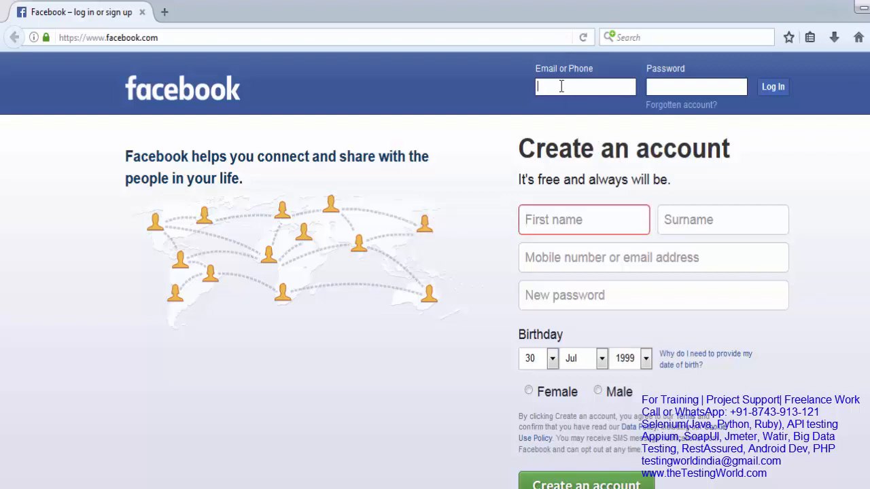
right_click(584, 86)
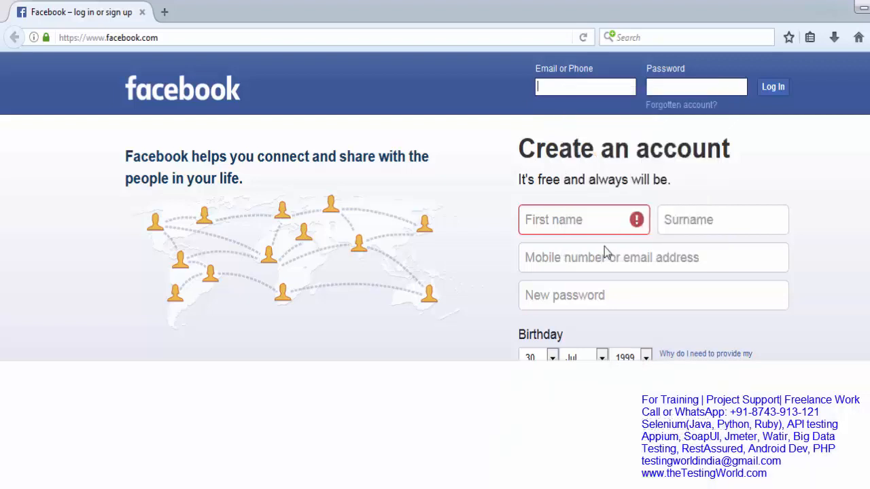
key("F12")
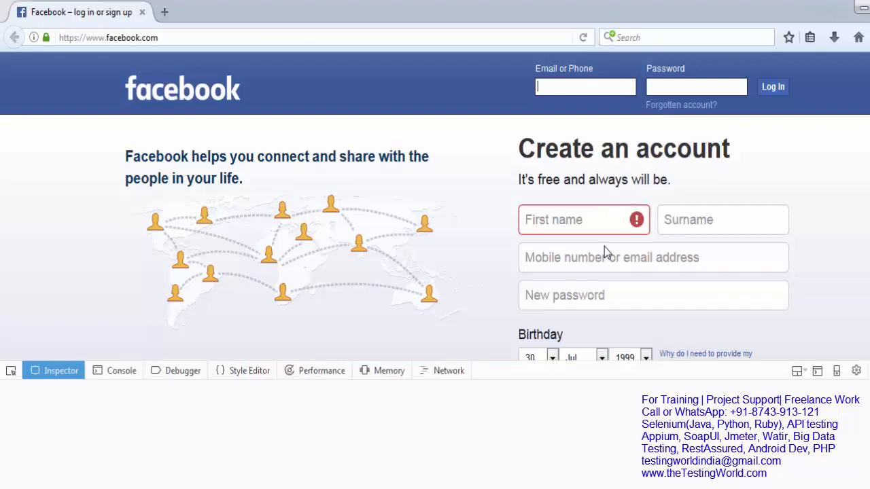
left_click(61, 371)
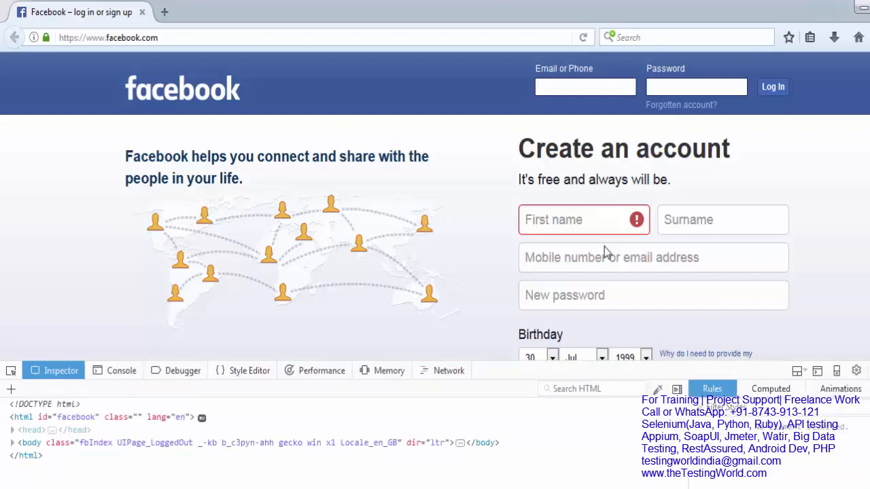
left_click(12, 442)
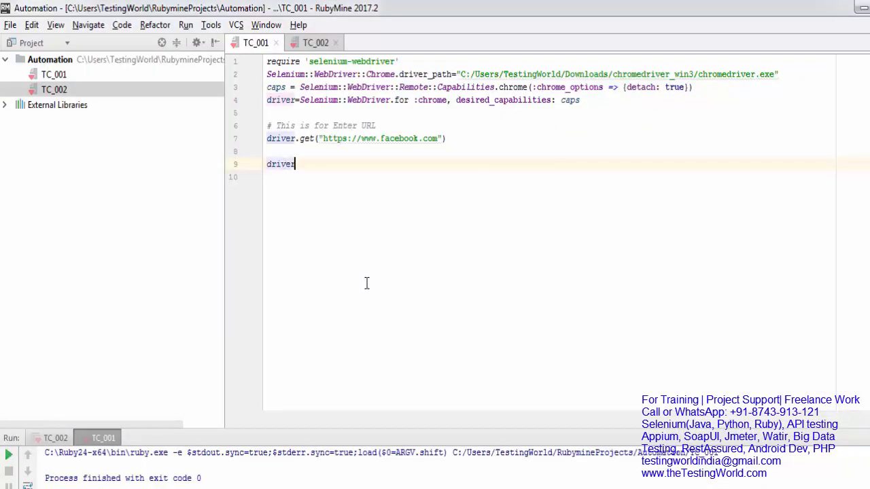
- Begin line 9 as driver.find_element(:id, ...) in TC_001
type(".")
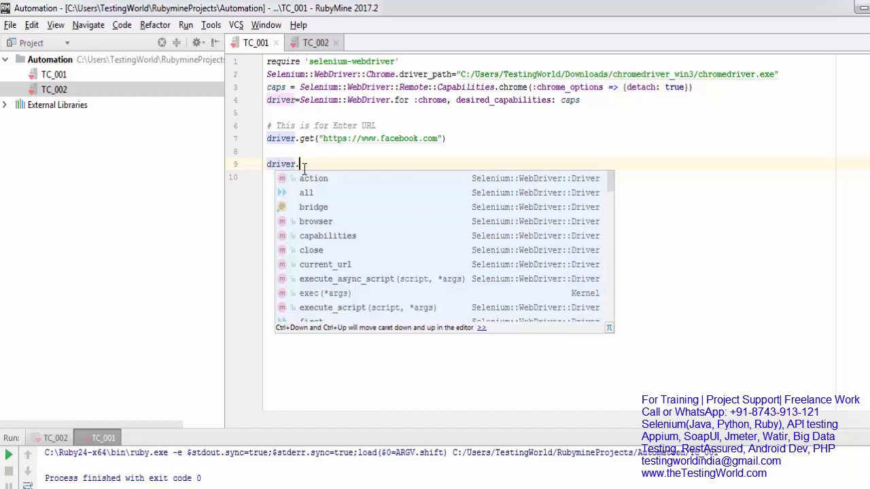
type("find_element")
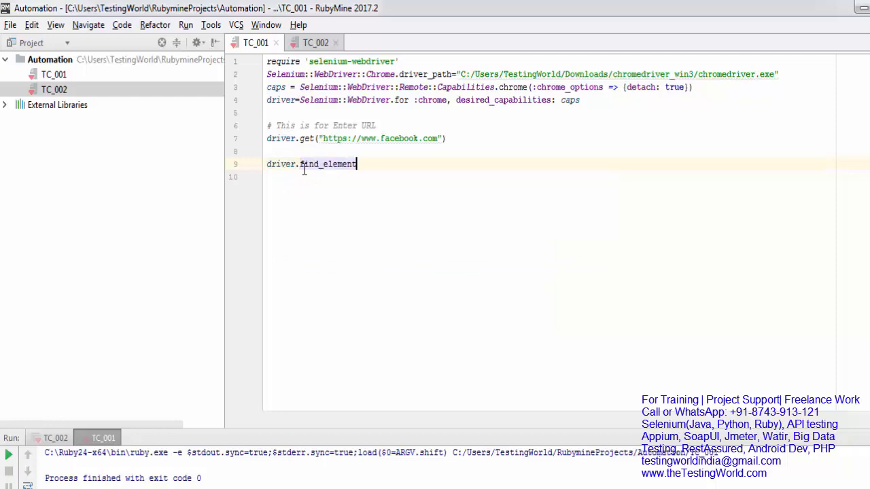
type("(")
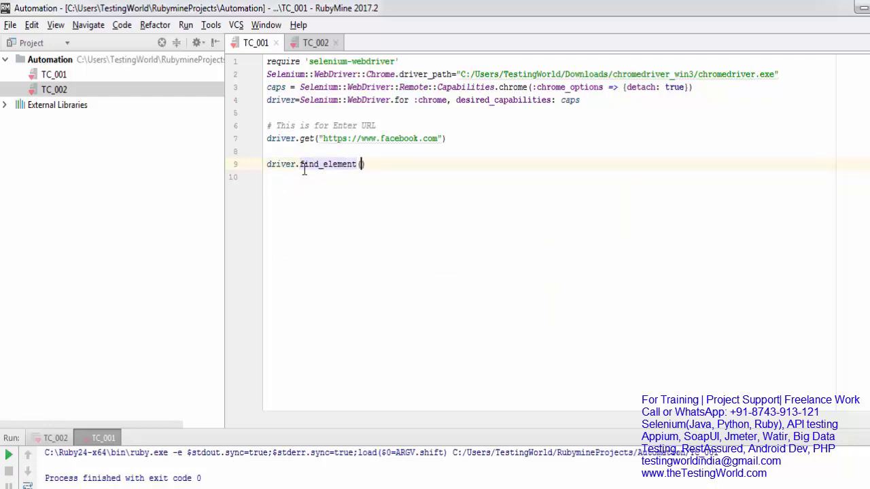
type("()")
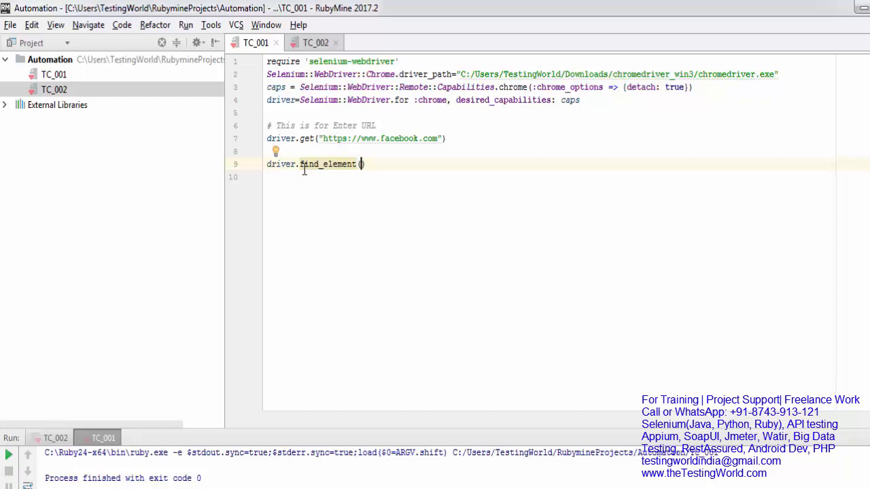
type(":i")
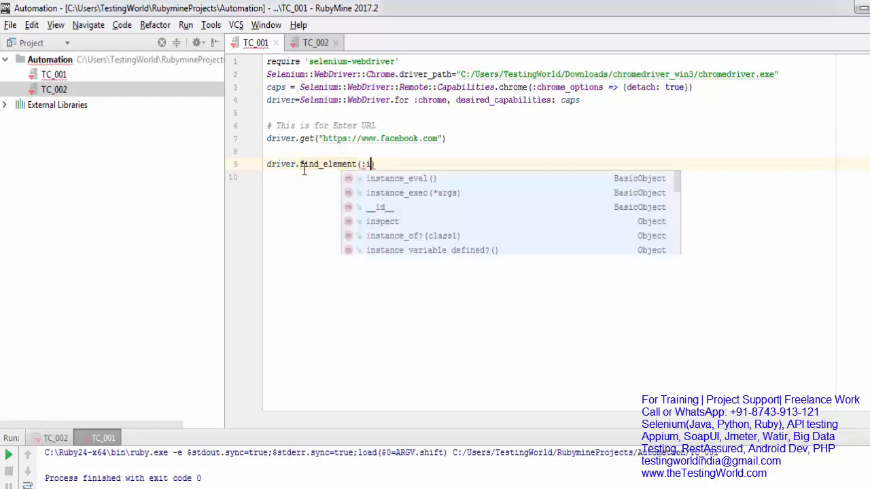
type("d")
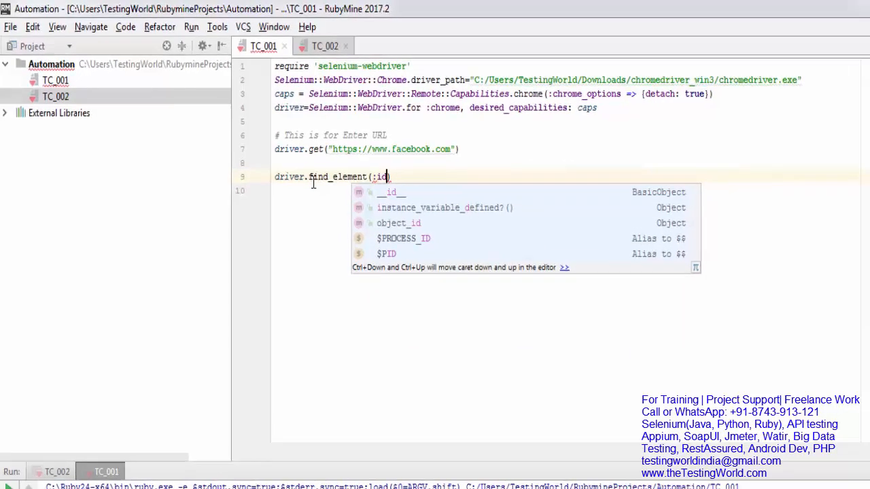
type(",")
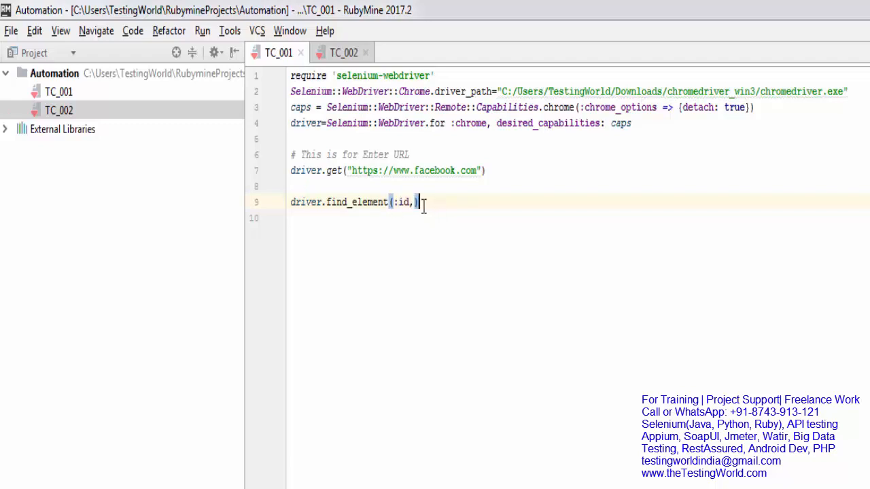
mouse_move(433, 207)
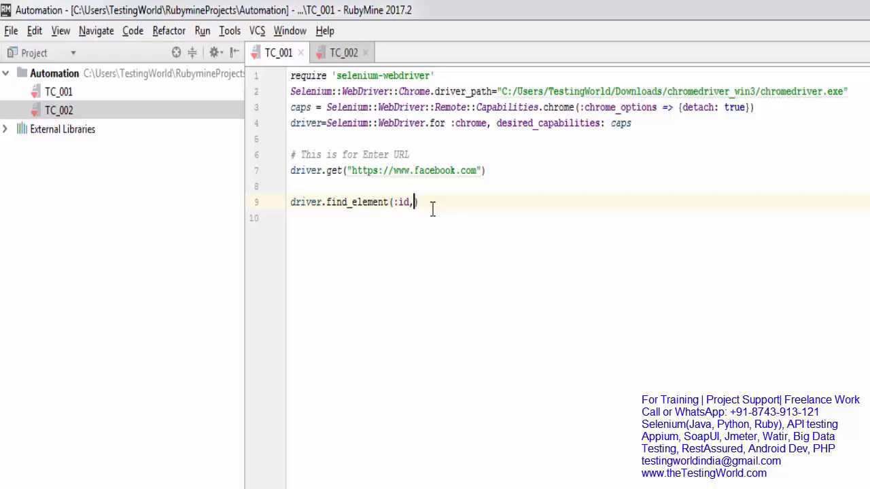
- Finish line 9 with the "email" locator and send_keys("Username1")
type("\" \"")
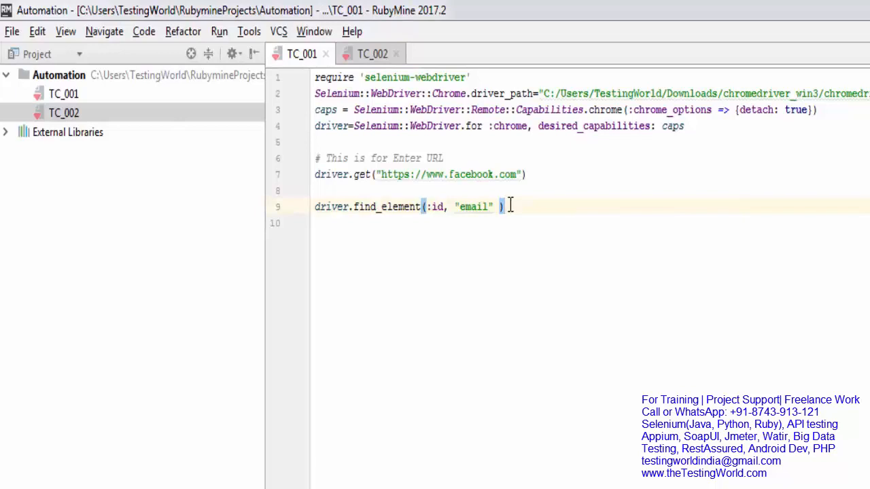
type(".send_keys(")
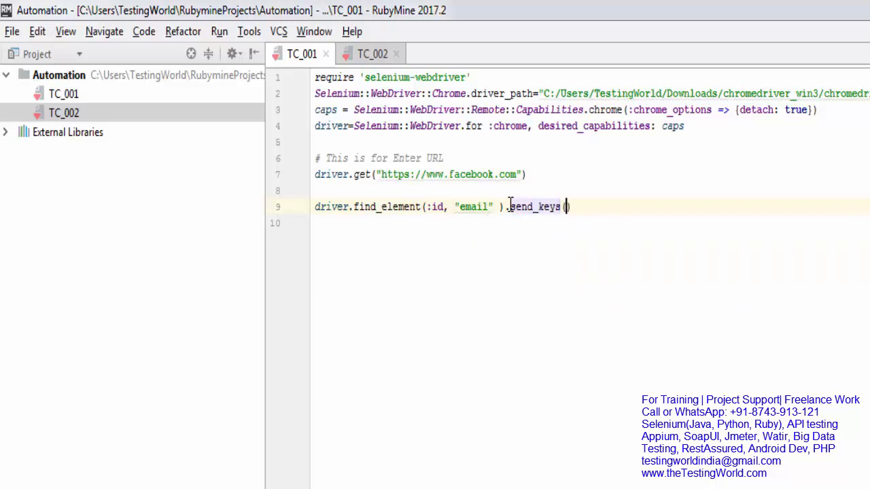
type("\"")
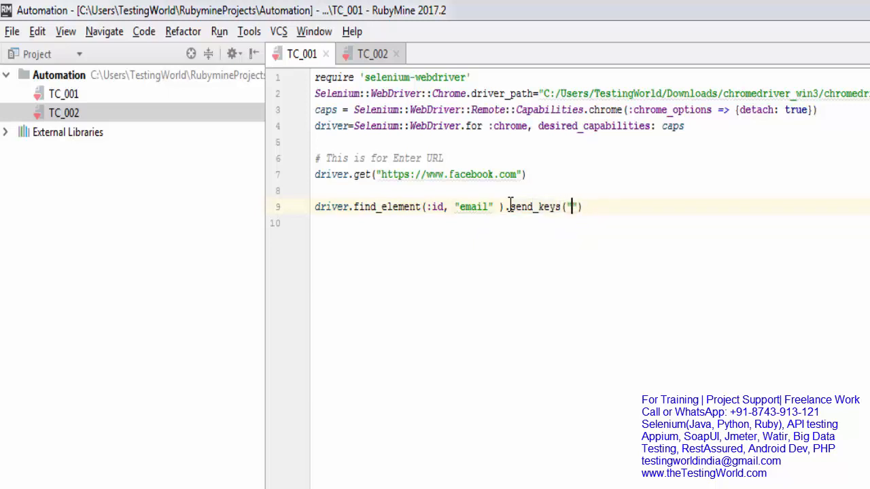
type("User")
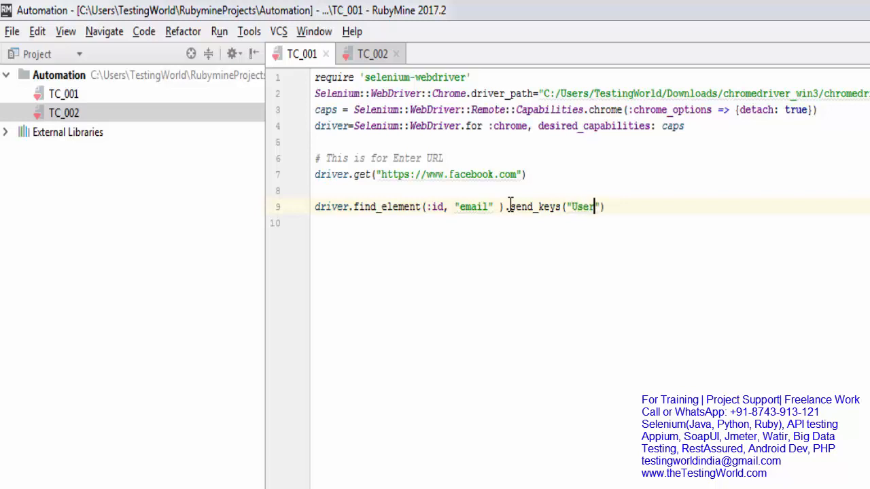
type("name1)")
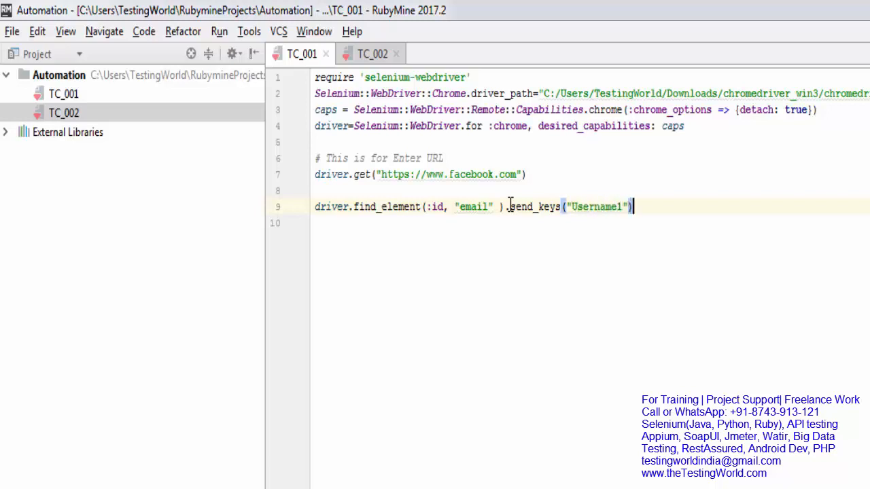
double_click(597, 207)
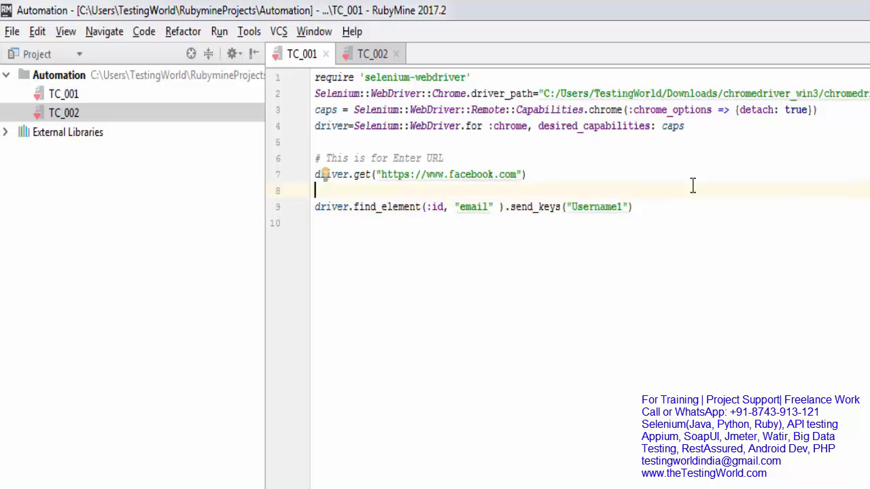
mouse_move(474, 207)
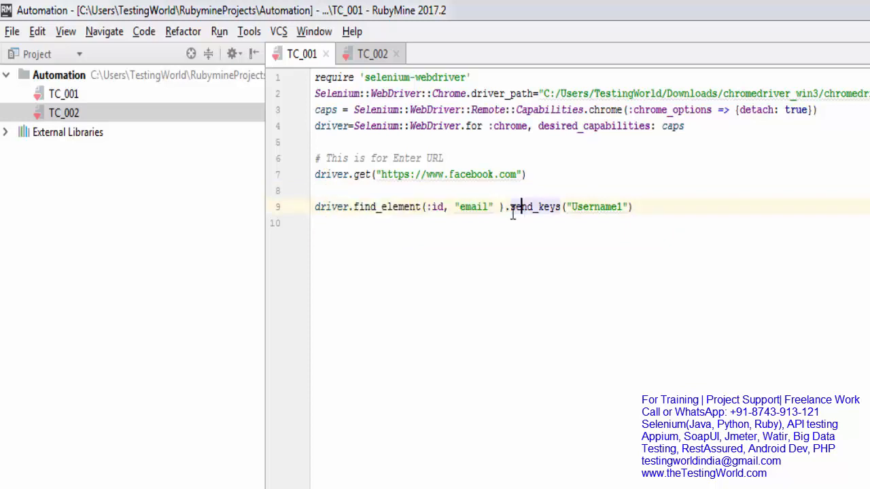
left_click_drag(513, 207, 632, 207)
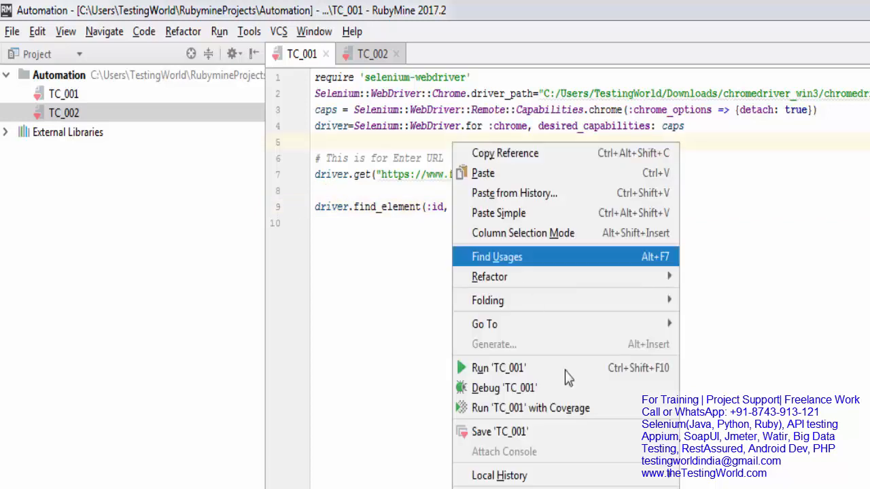
mouse_move(585, 368)
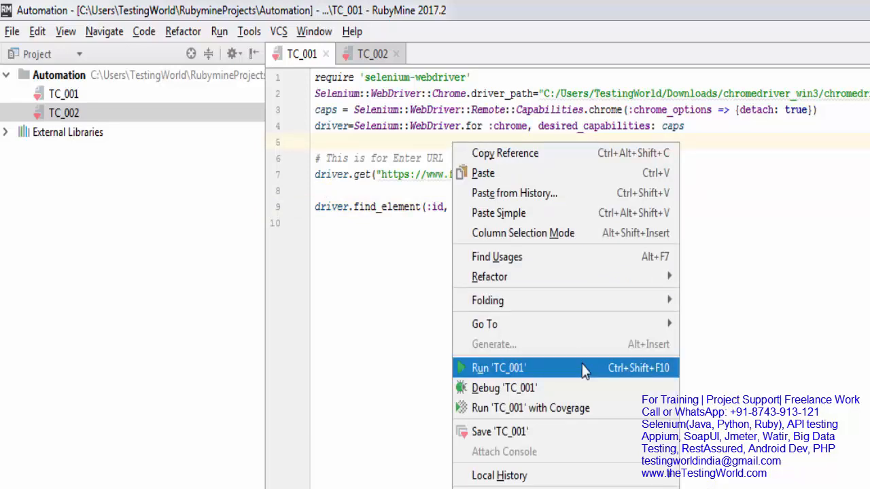
- Run TC_001 so Chrome loads Facebook and enters Username1 in the email field
left_click(497, 368)
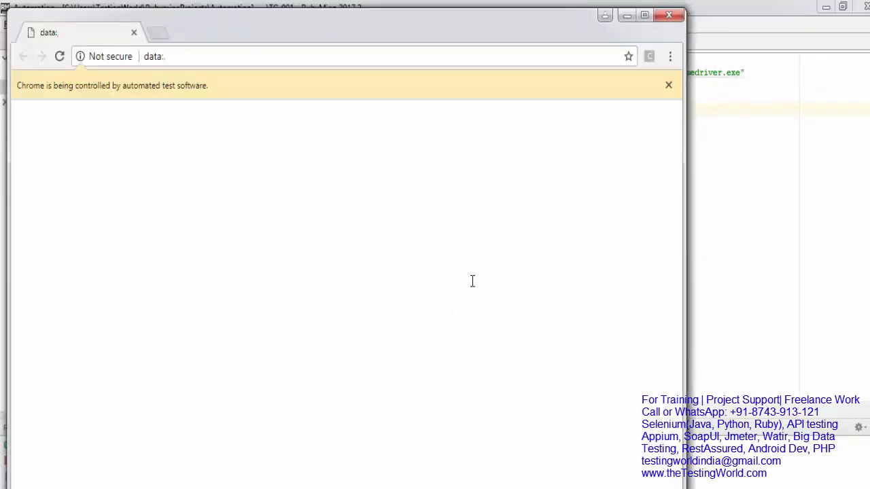
left_click(59, 55)
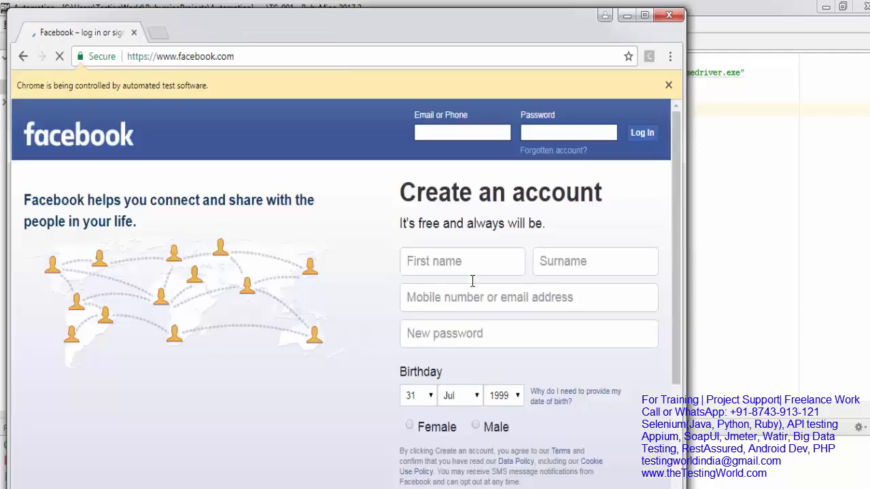
type("Username1\")")
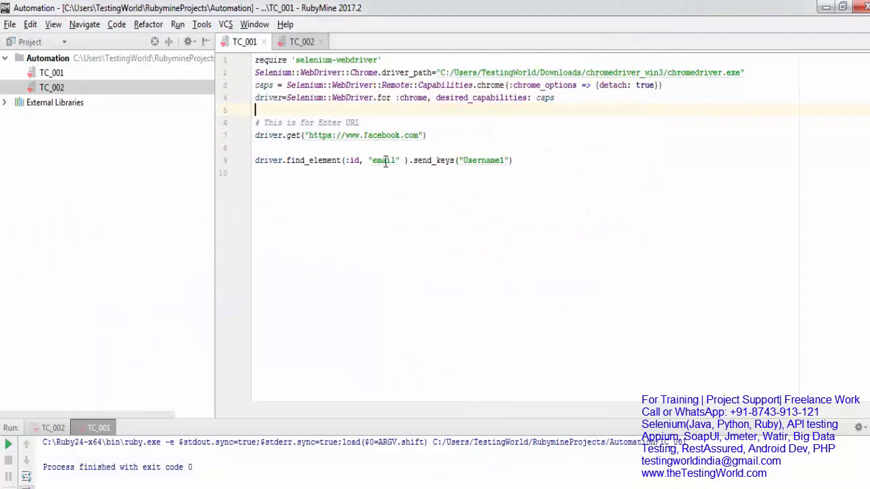
mouse_move(384, 161)
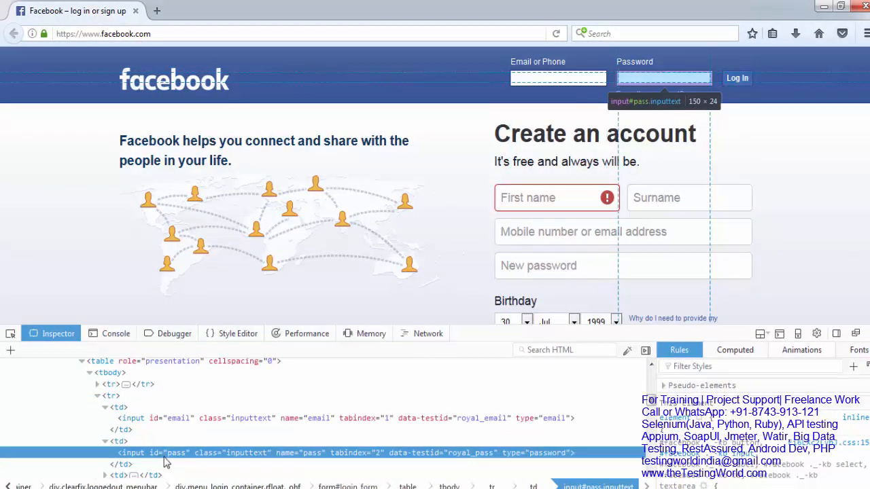
mouse_move(304, 460)
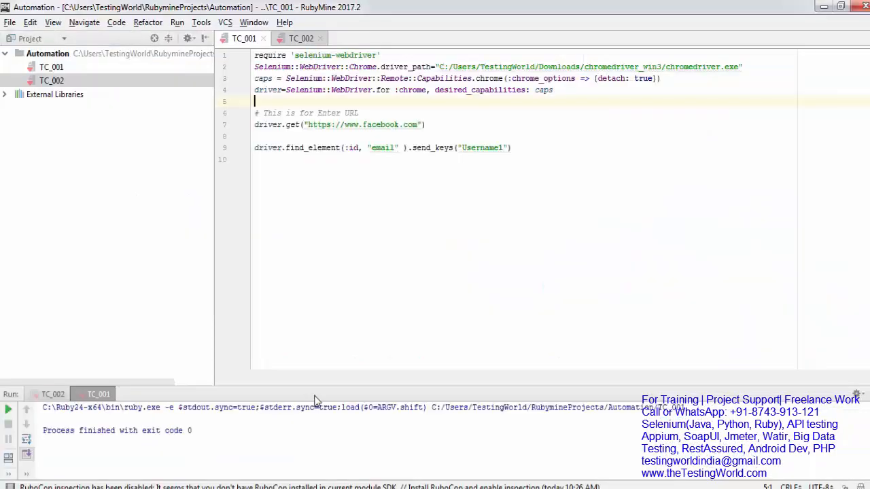
- Begin line 10 as driver.find_element(:name, ...)
type("dr")
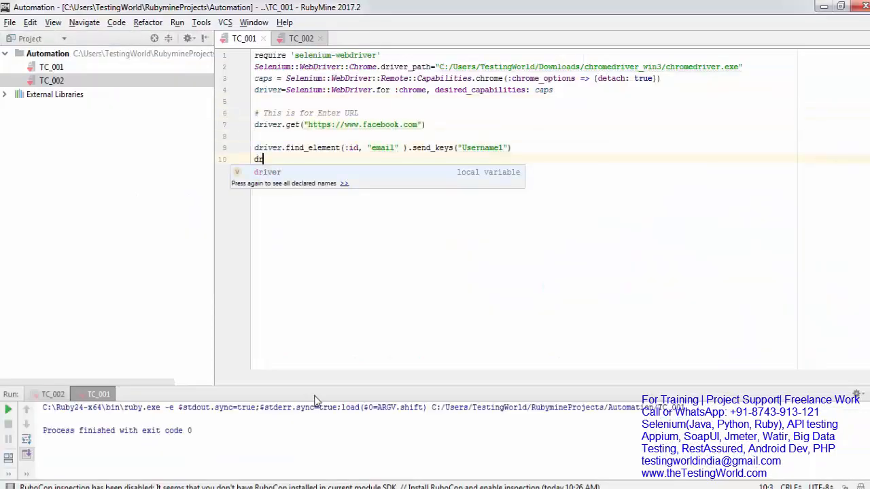
type("iver.find_element")
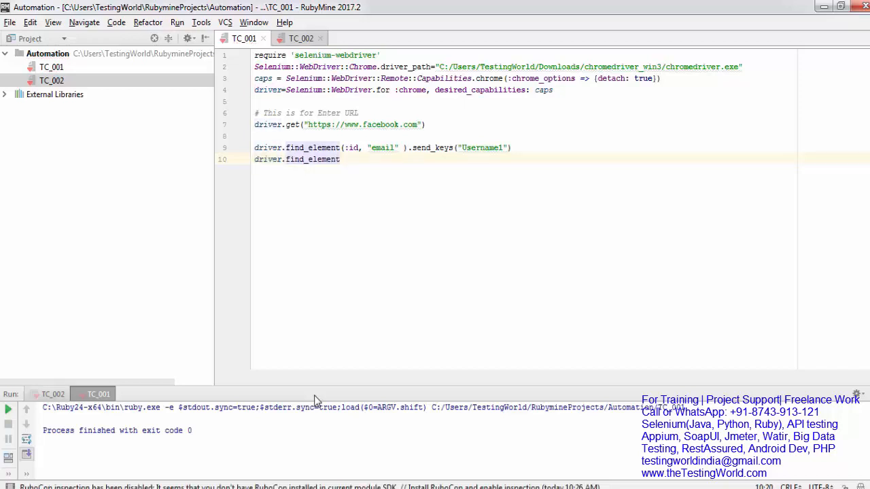
type("(:")
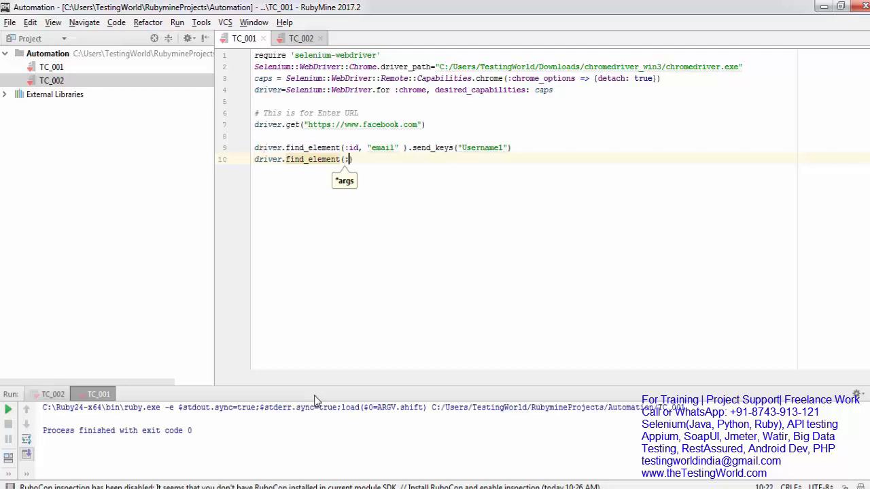
type("name")
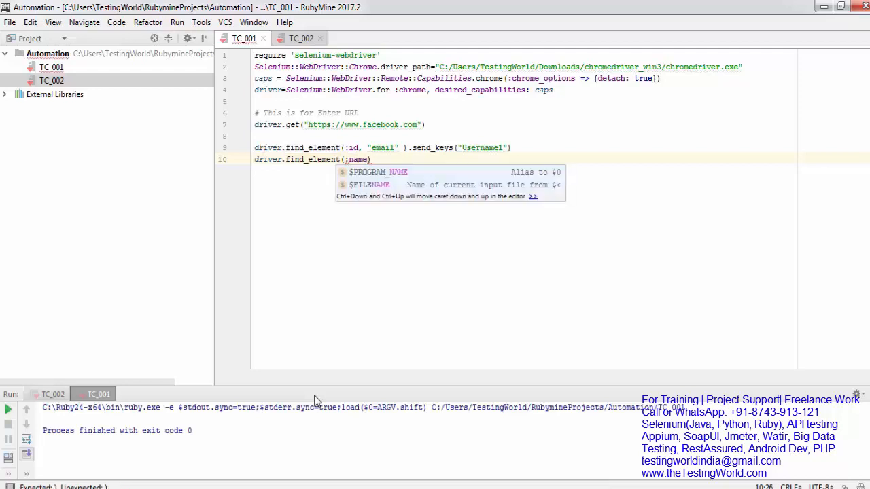
type(",")
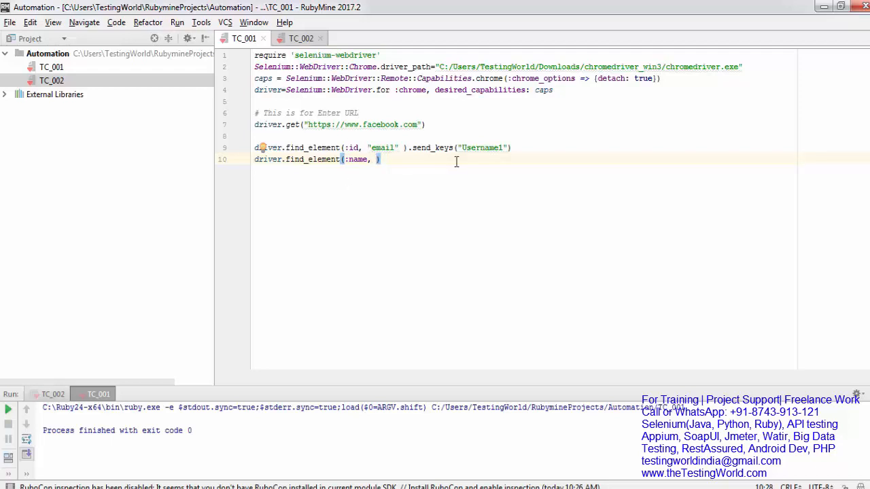
- Complete line 10 with the "pass" locator and send_keys("Hello123")
type("\"\"")
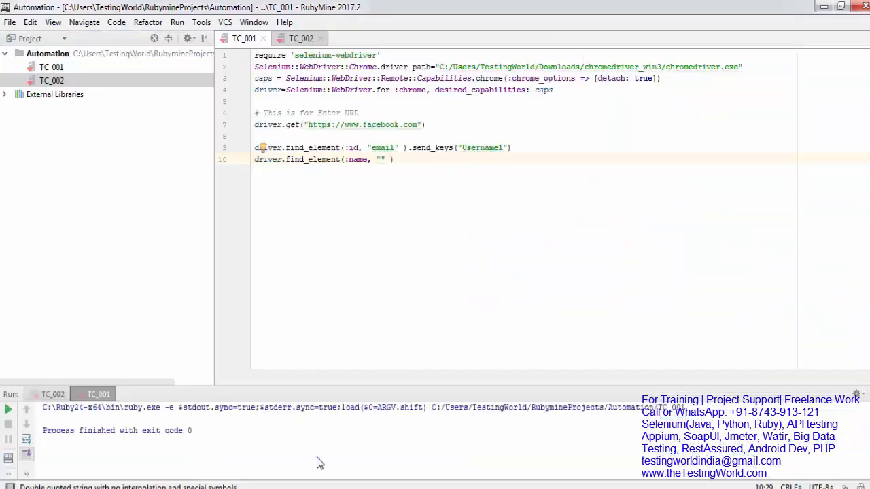
type("pass")
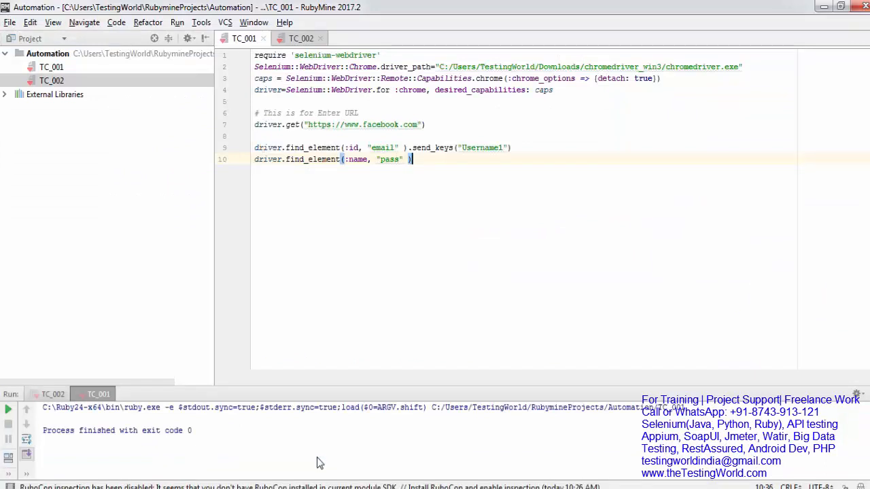
type(".send_keys(")
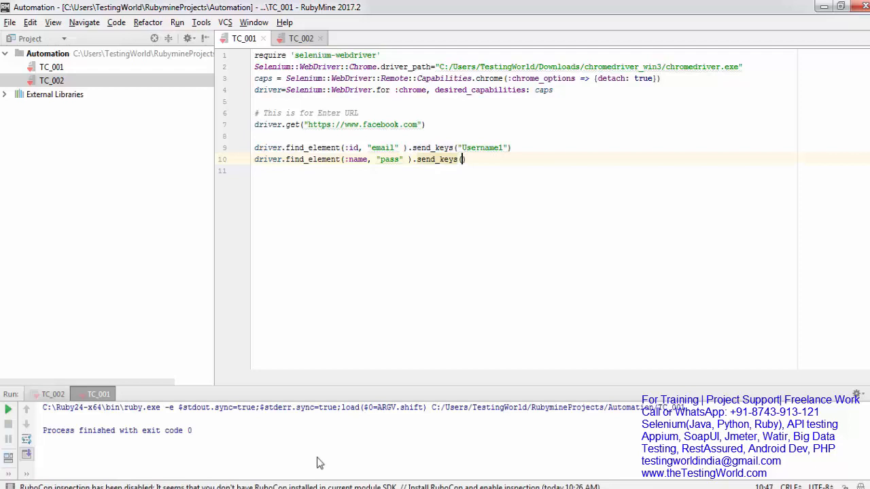
type("Hello1\"")
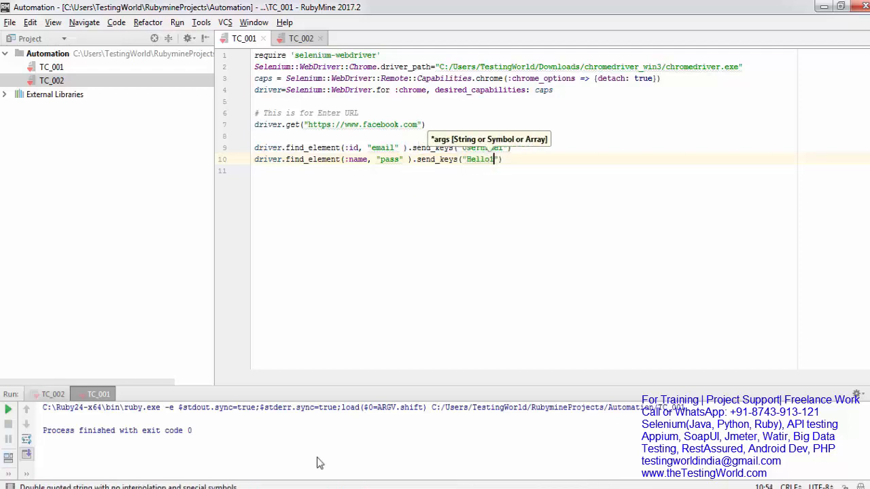
type("23")
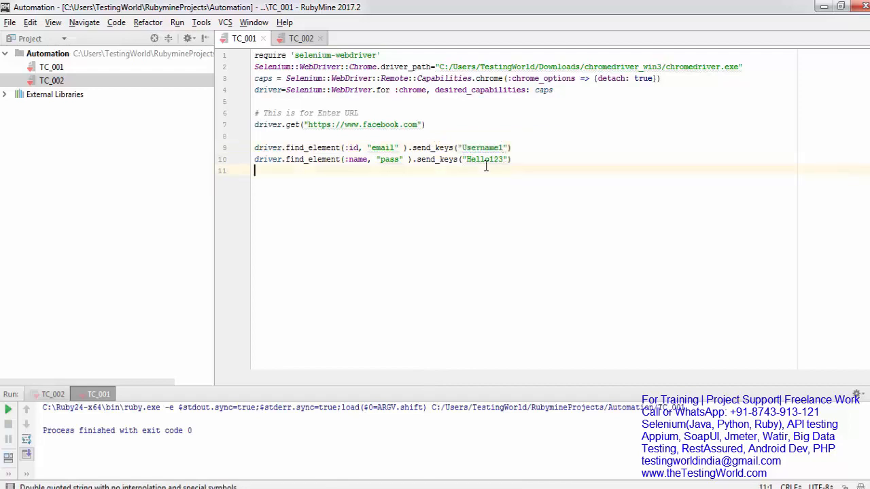
mouse_move(499, 168)
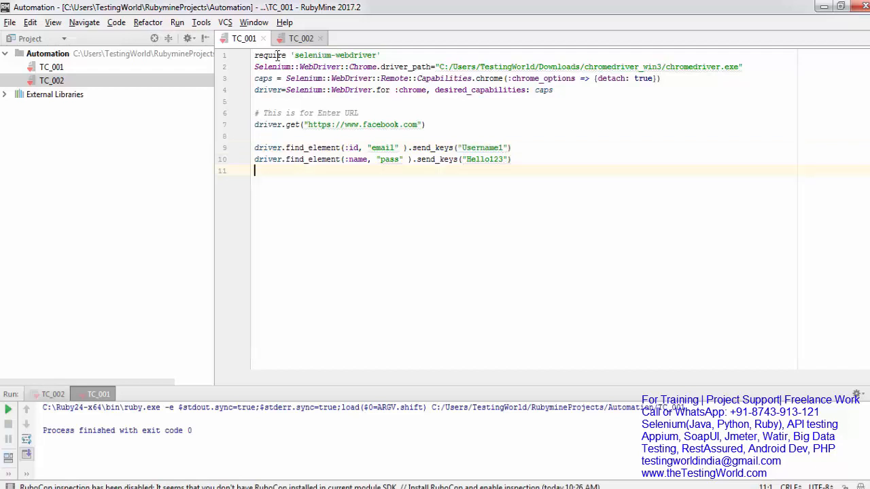
right_click(323, 125)
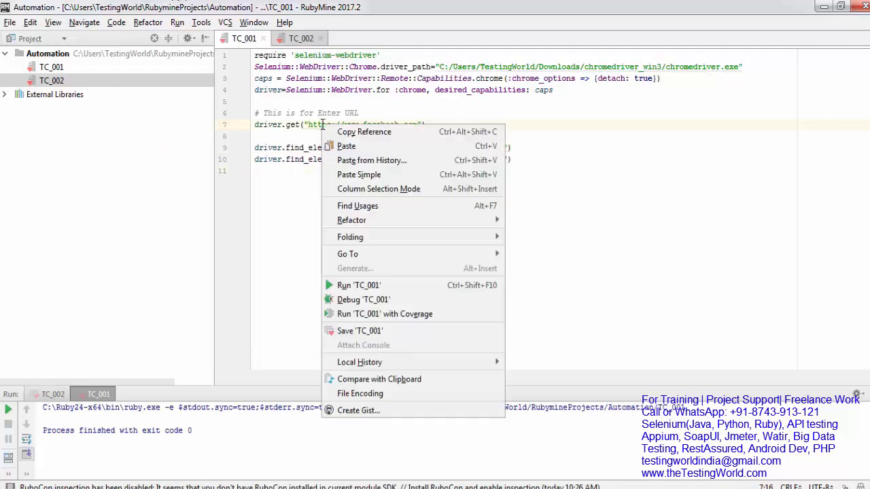
left_click(359, 285)
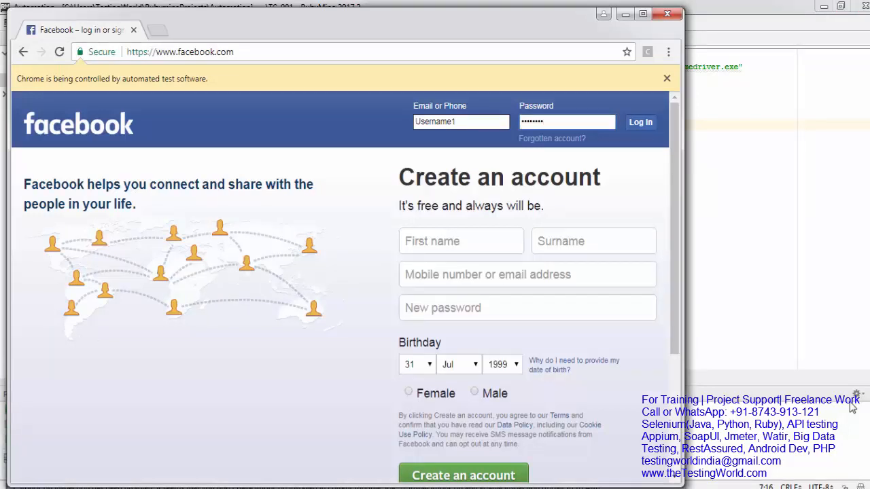
left_click(567, 122)
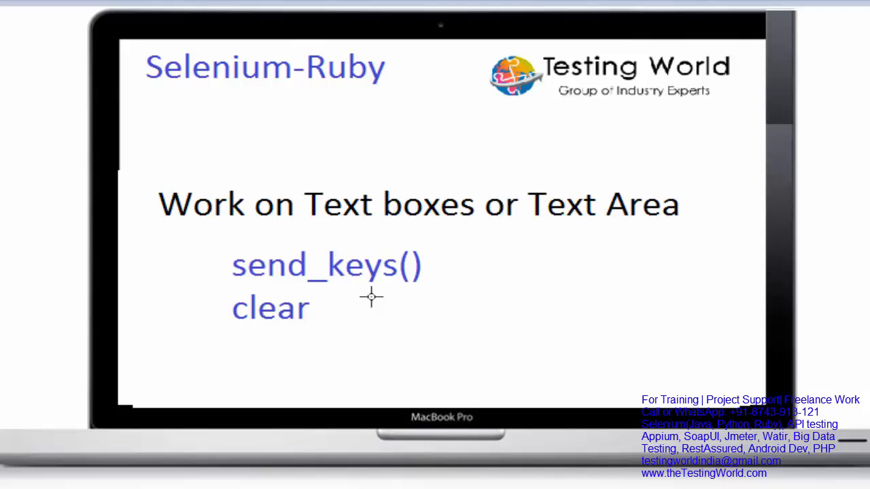
mouse_move(306, 353)
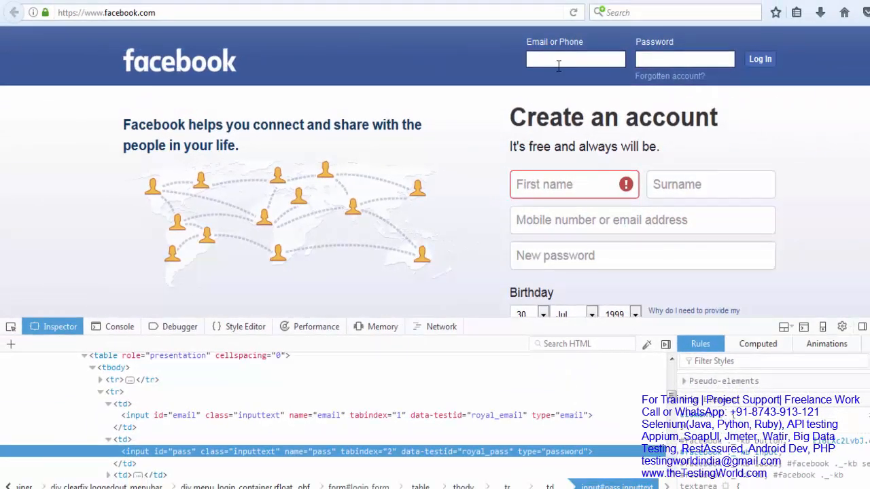
- Type Hello while examining the email and pass elements in Firefox's inspector
type("Hello123\")")
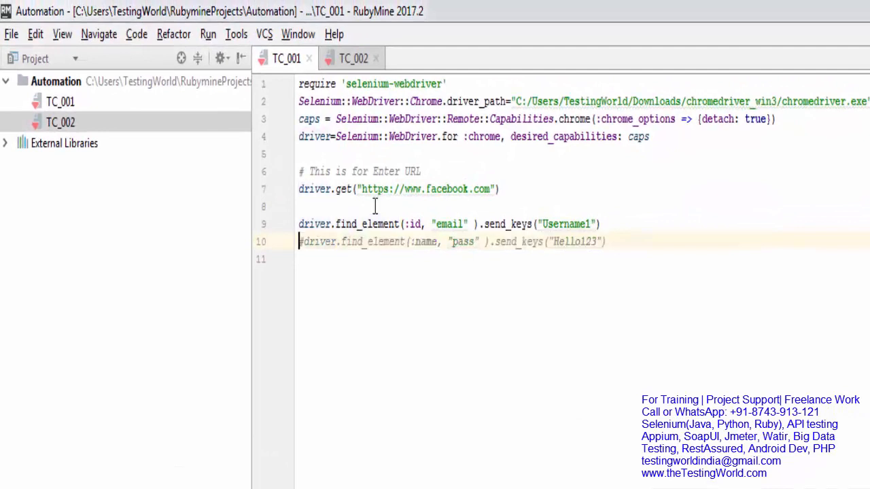
- Duplicate the email line below Username1 and change its send_keys text to ABC
key("Enter")
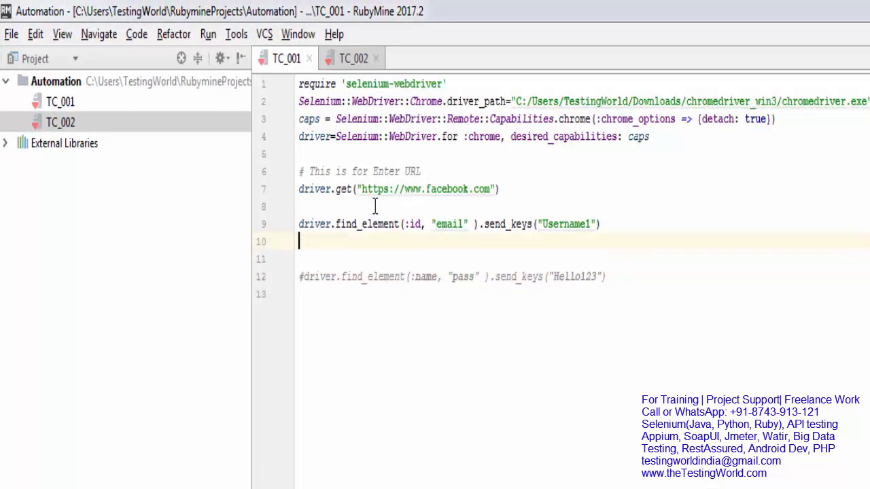
double_click(564, 224)
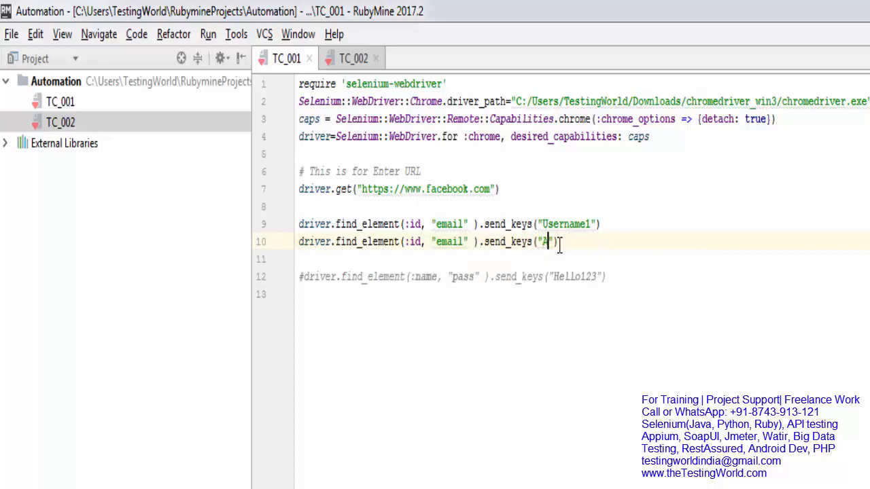
type("BC")
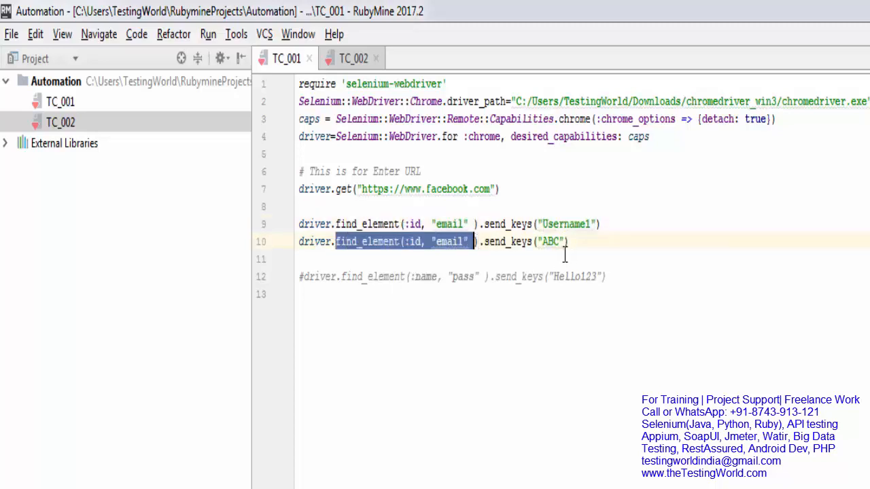
double_click(550, 241)
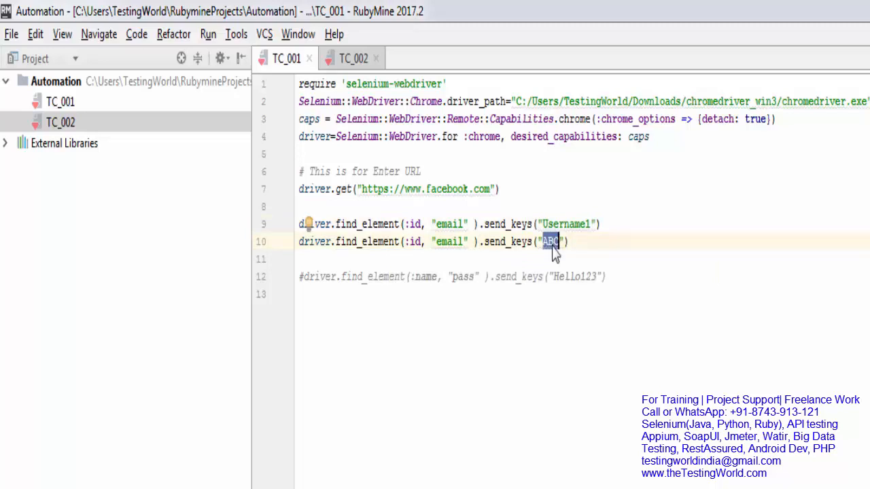
- Run TC_001, confirm the email field shows Username1ABC, and close Chrome
right_click(550, 244)
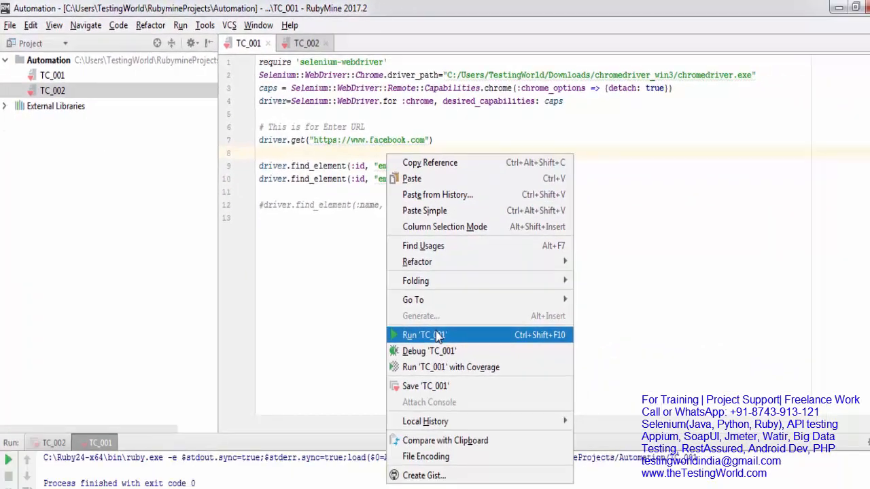
left_click(423, 334)
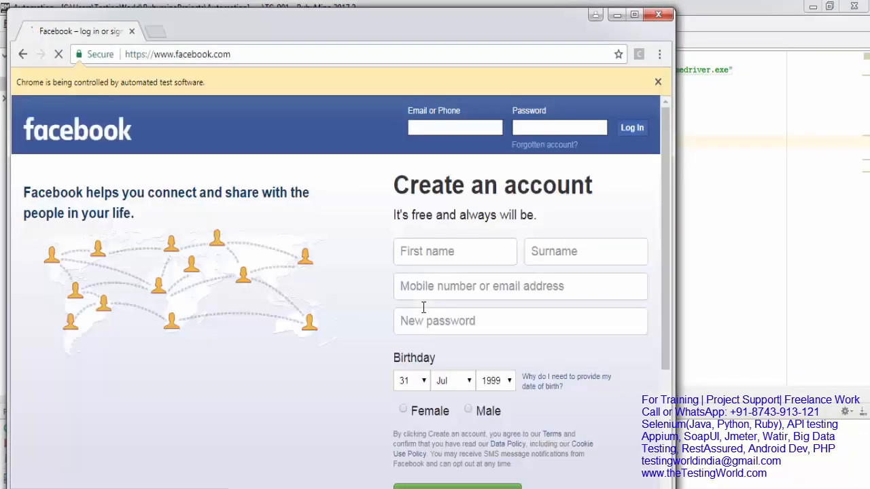
type("Username1ABC")
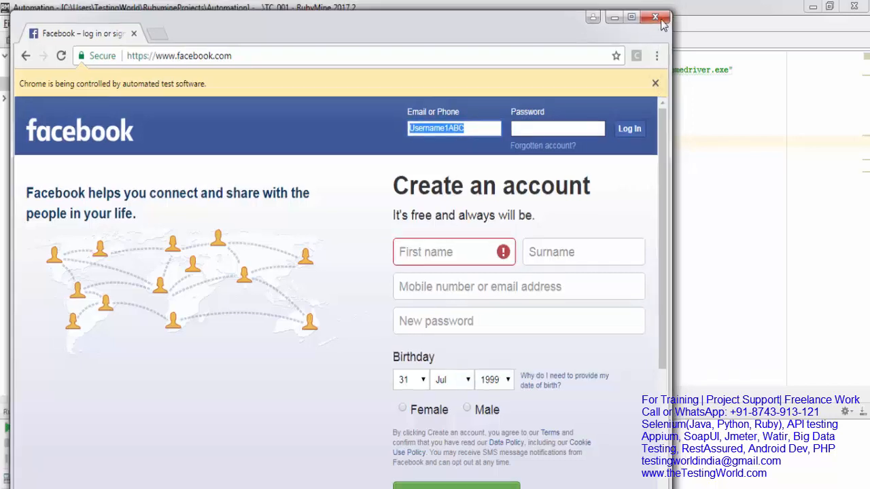
left_click(656, 16)
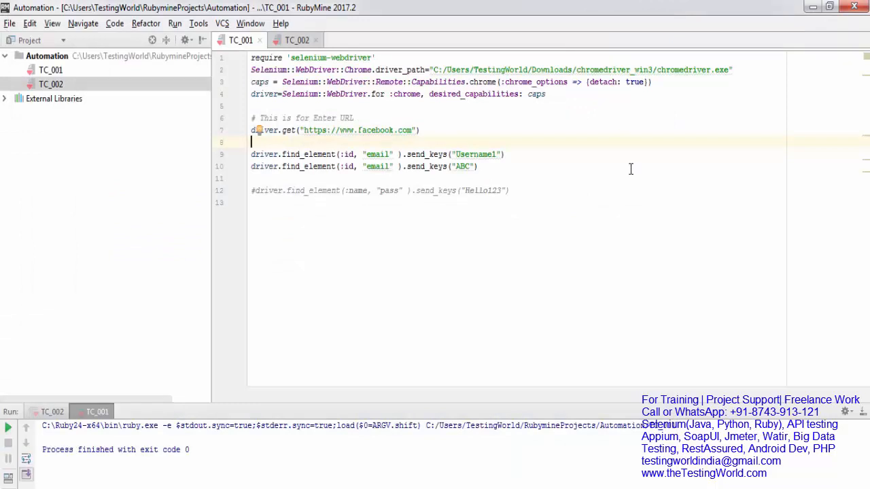
mouse_move(609, 164)
type("driver.find_element(:id, \"email\" ).")
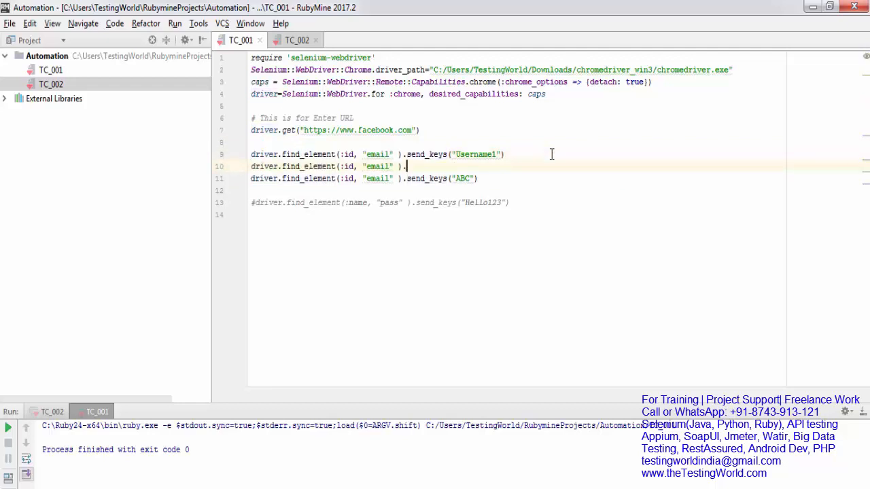
- Insert driver.find_element(:id, "email").clear between the Username1 and ABC lines
type("cl")
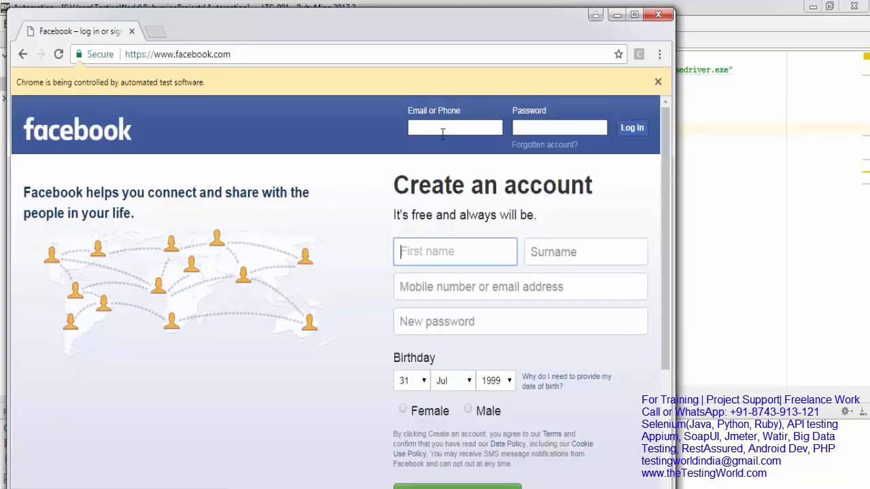
type("ABC")
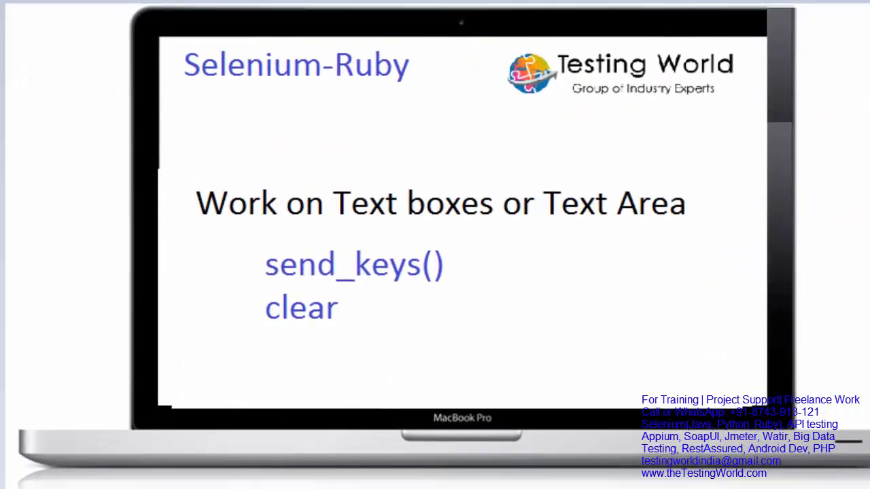
mouse_move(453, 299)
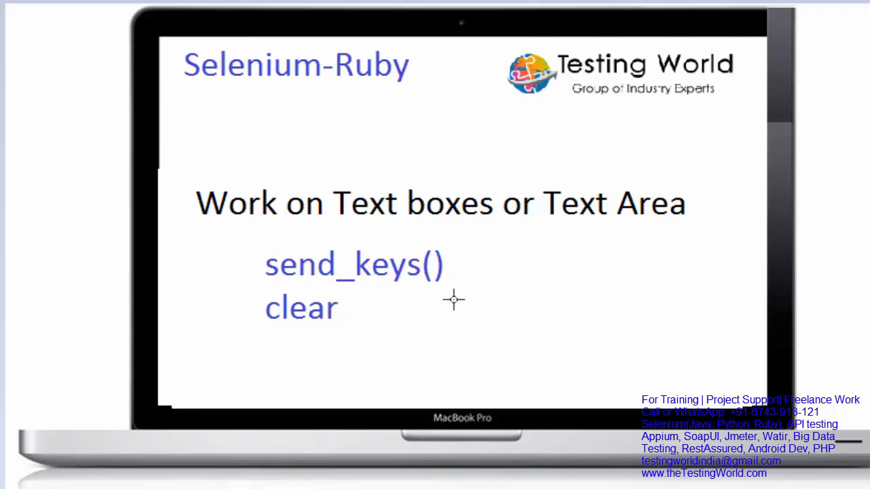
mouse_move(408, 331)
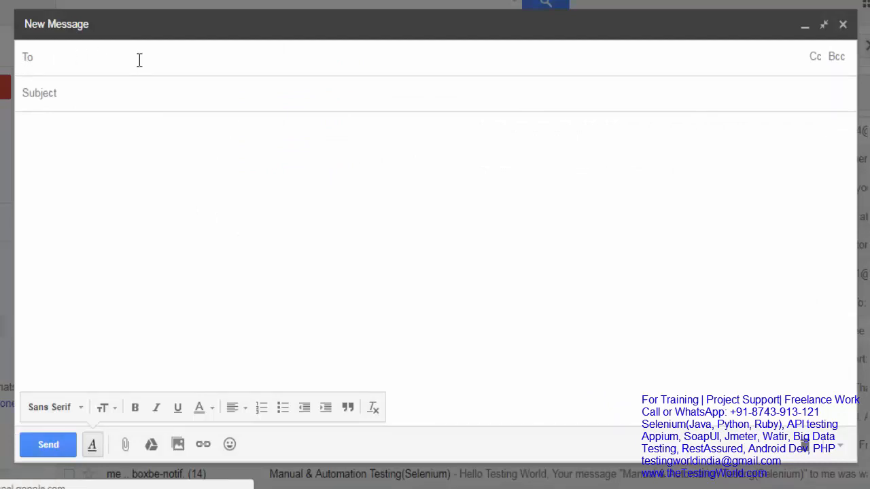
mouse_move(67, 189)
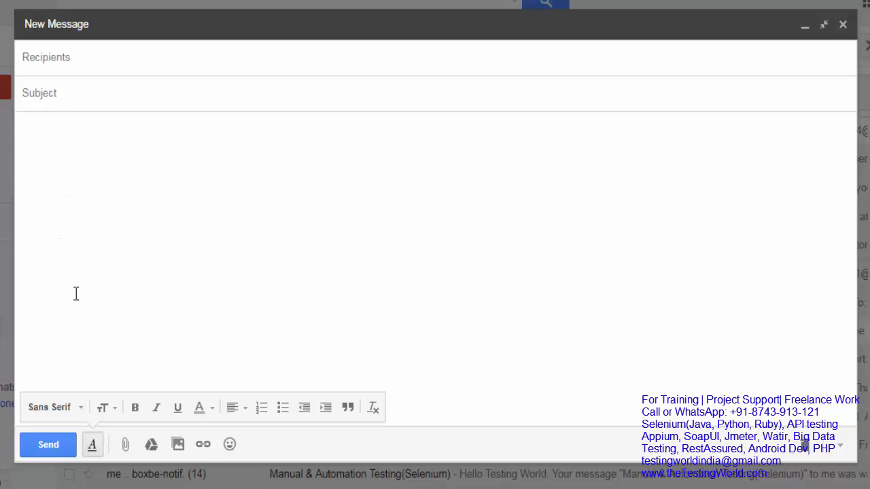
mouse_move(90, 261)
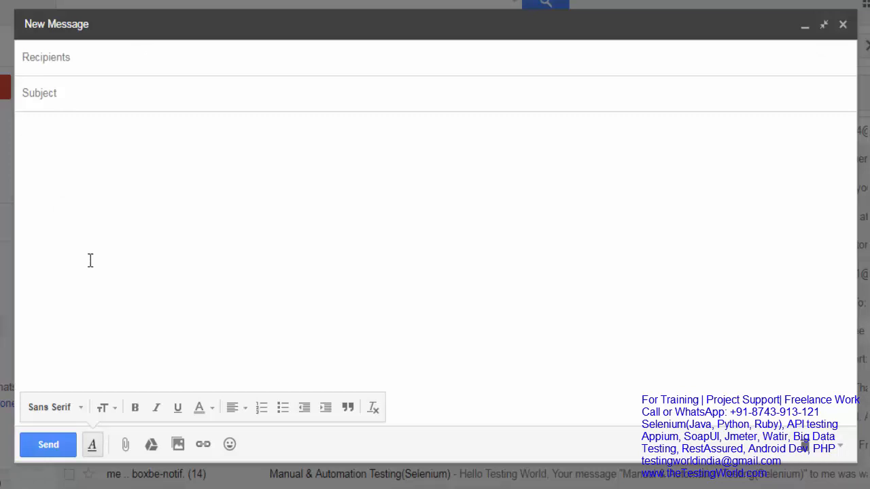
- Place the cursor in the body of the blank new Gmail message
left_click(89, 129)
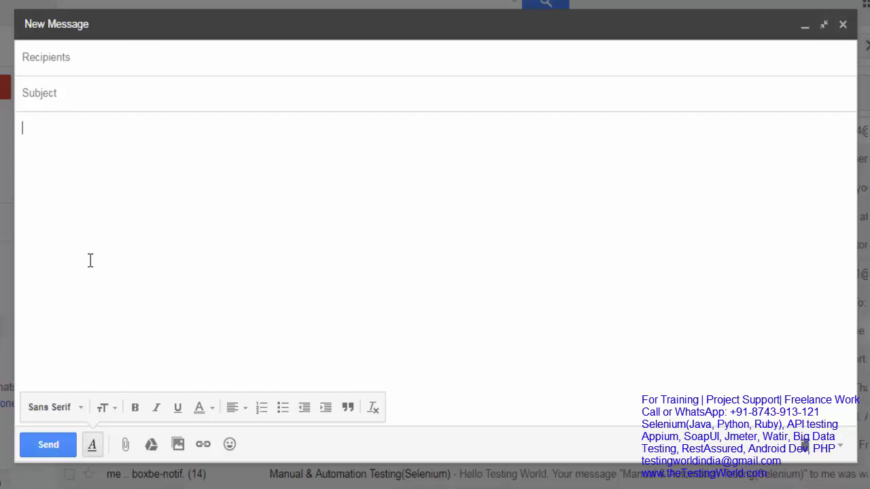